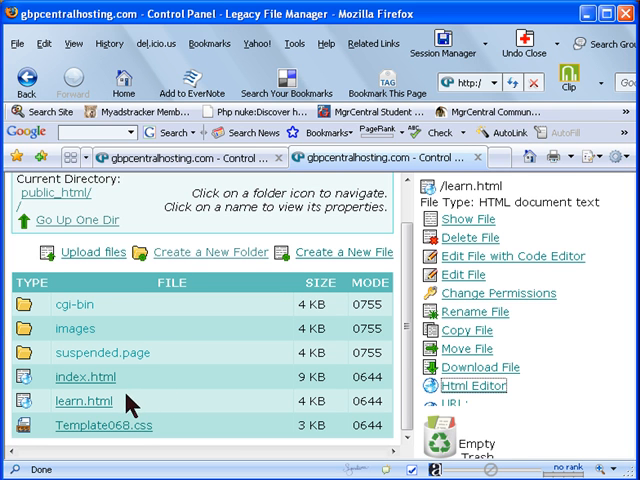
mouse_move(136, 408)
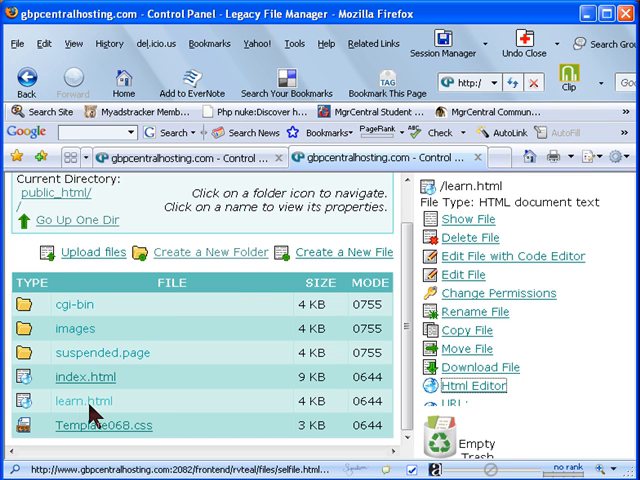
mouse_move(88, 416)
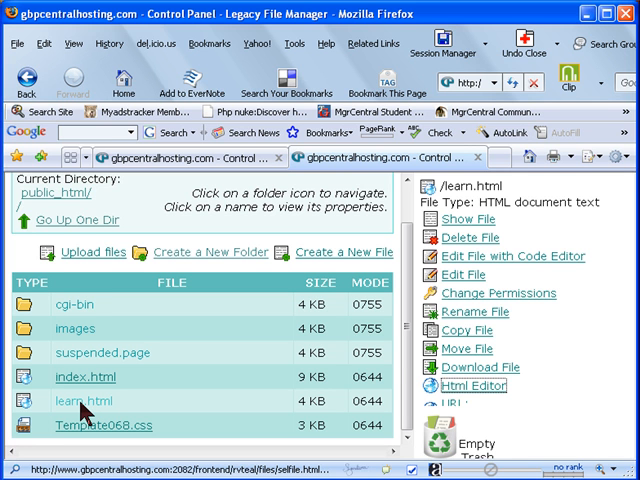
Select learn.html in public_html to list its available file actions.
click(84, 400)
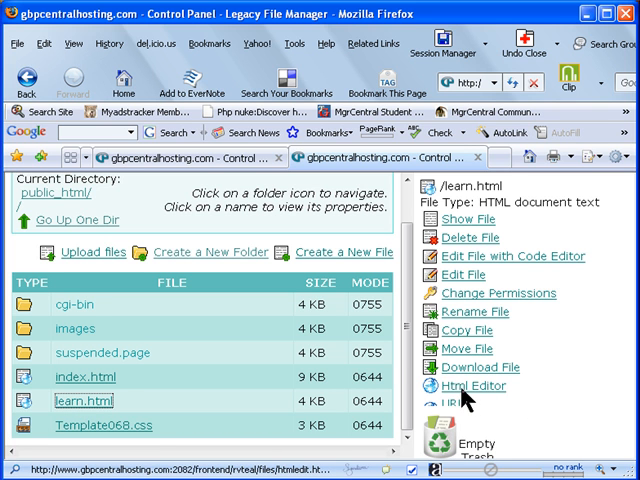
Load learn.html in the visual HTML Editor and bring the 'Are you having problems…' heading into view.
click(472, 386)
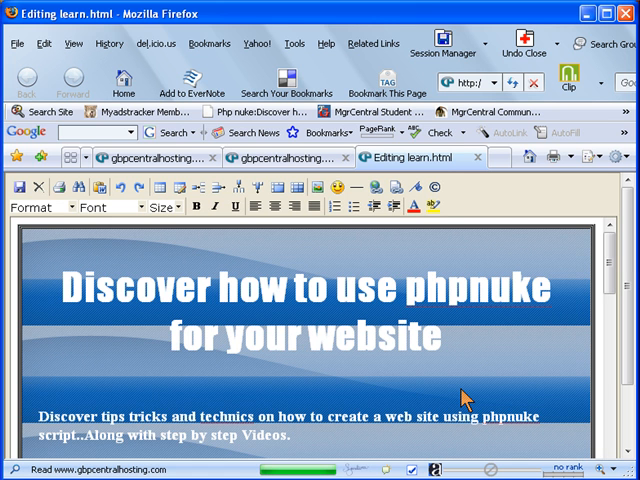
mouse_move(468, 400)
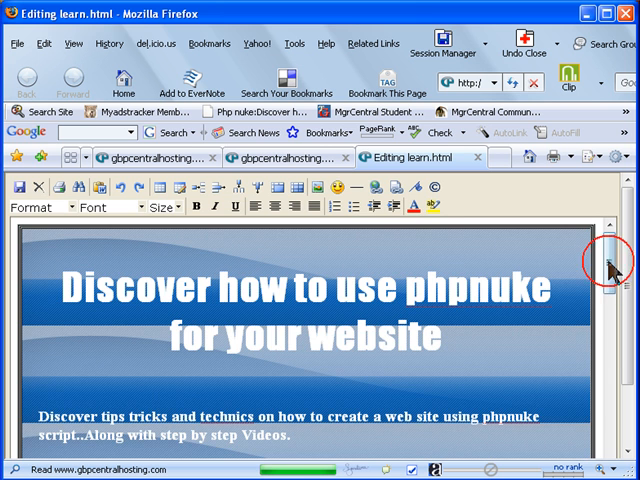
scroll(down, 3)
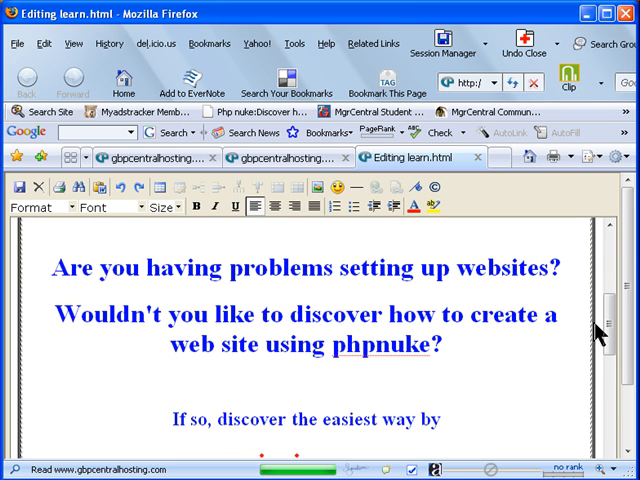
mouse_move(148, 342)
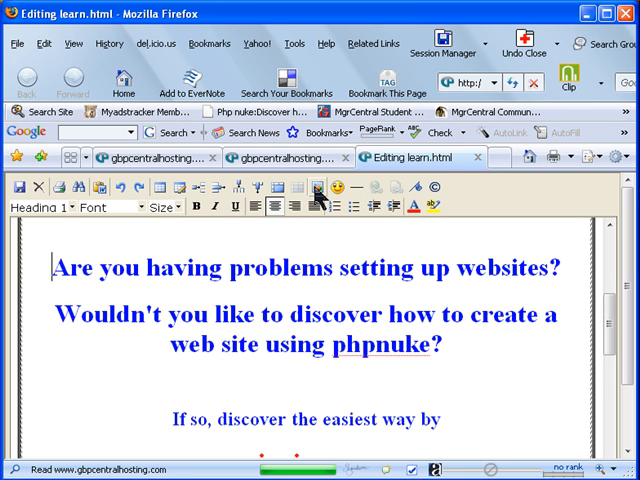
mouse_move(318, 190)
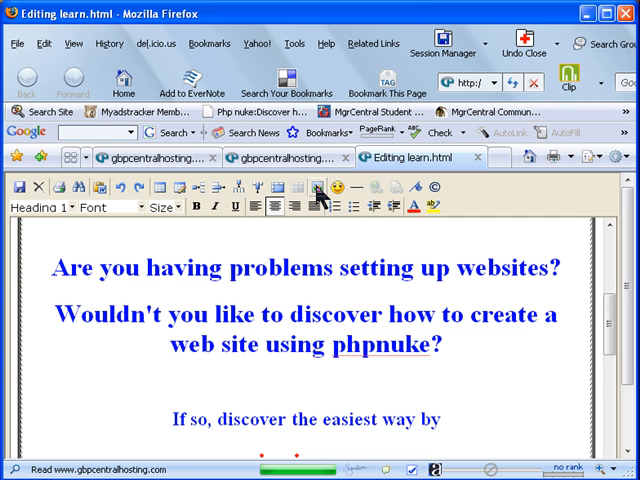
mouse_move(620, 296)
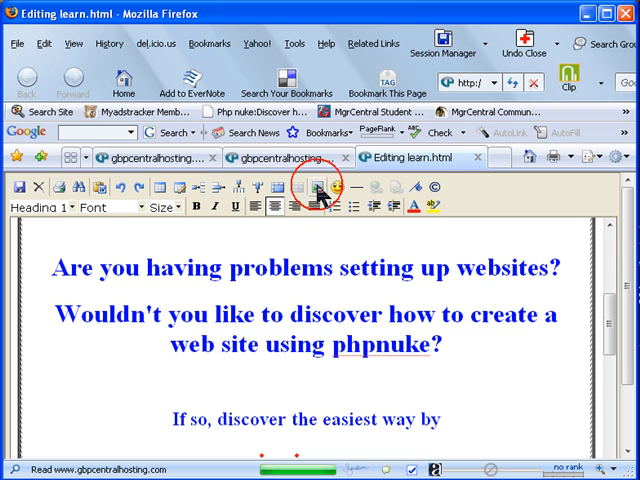
Start an image insertion and choose Photo4.jpg from the images folder.
click(318, 188)
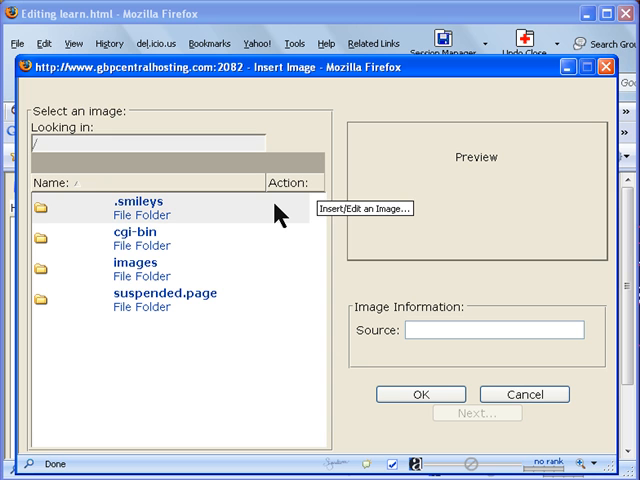
mouse_move(136, 248)
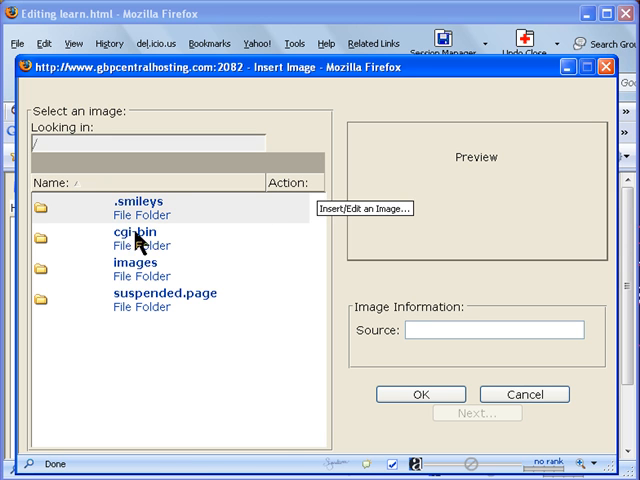
click(134, 262)
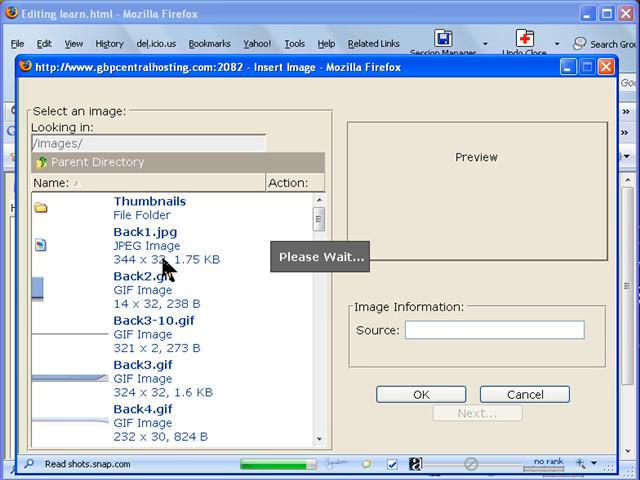
click(140, 290)
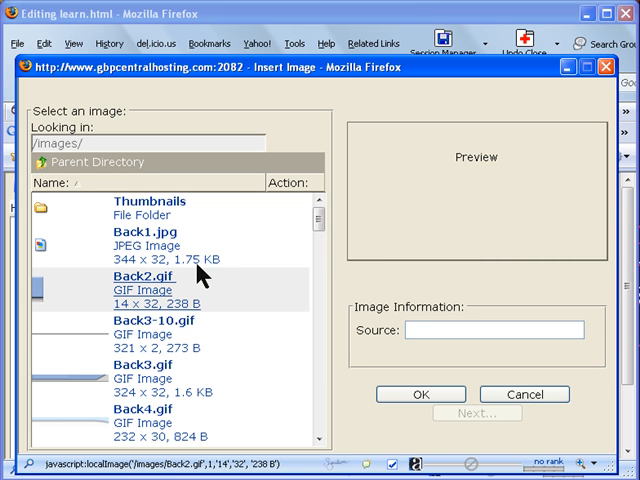
scroll(down, 3)
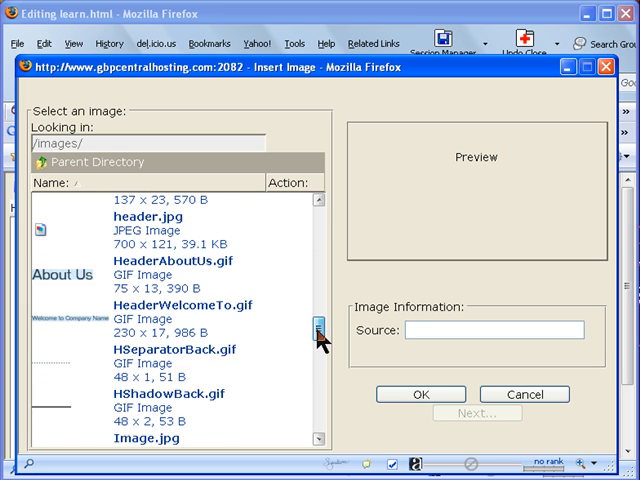
scroll(down, 3)
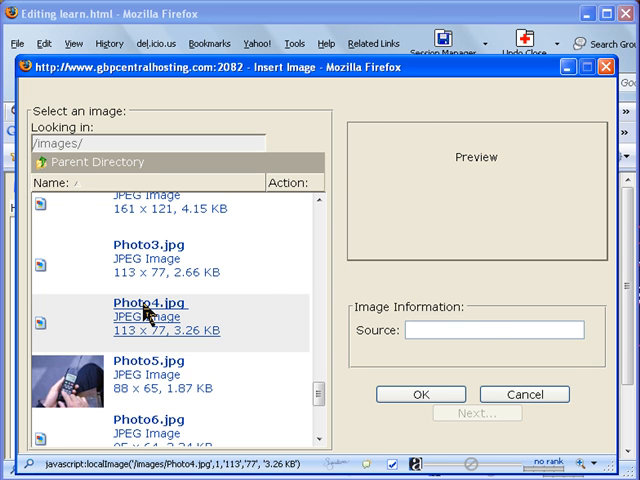
click(150, 310)
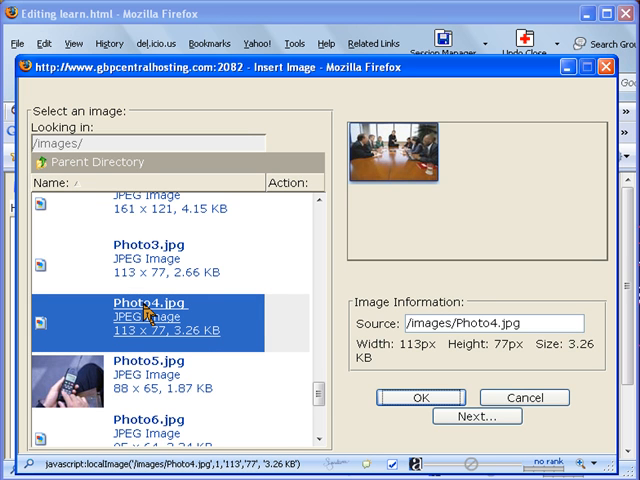
mouse_move(216, 324)
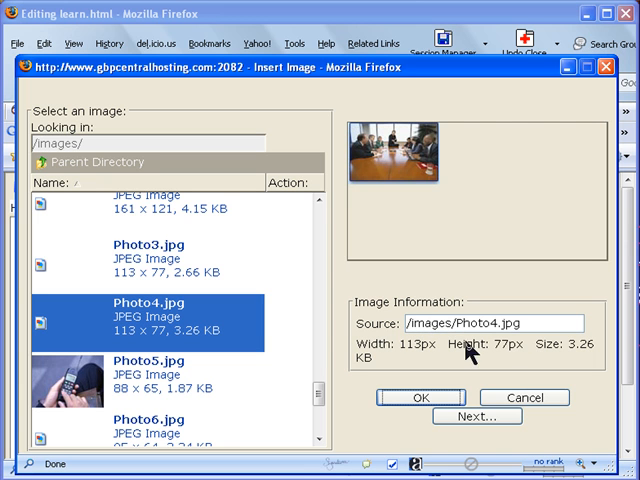
mouse_move(528, 352)
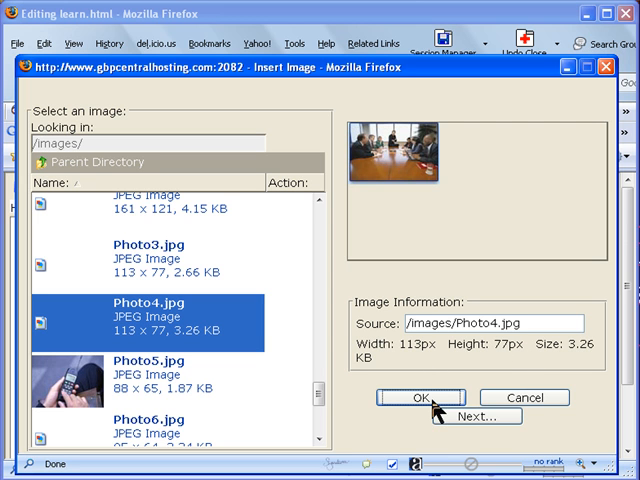
mouse_move(448, 108)
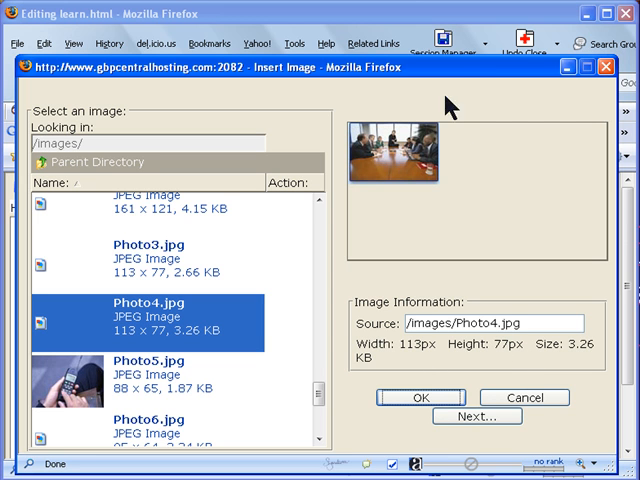
mouse_move(452, 30)
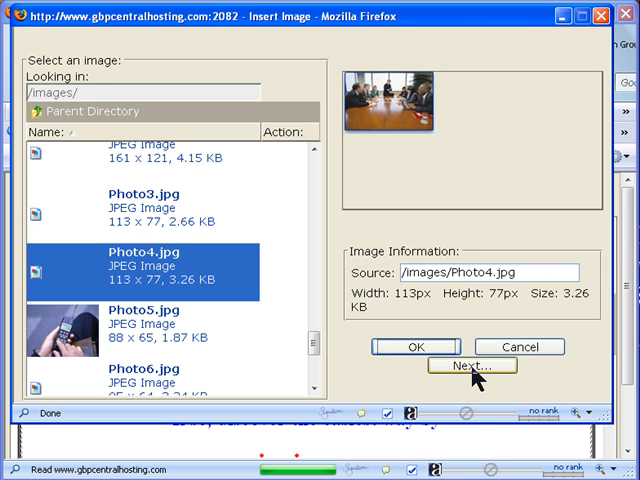
In Image Properties, try Left and Baseline text flow, then settle on Right so the photo floats right.
click(472, 364)
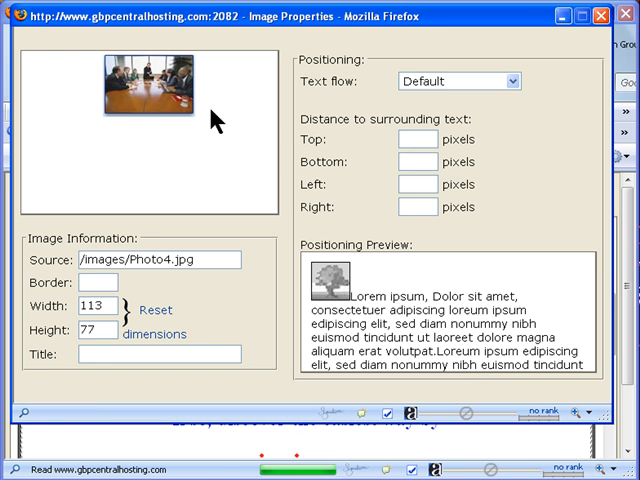
mouse_move(324, 80)
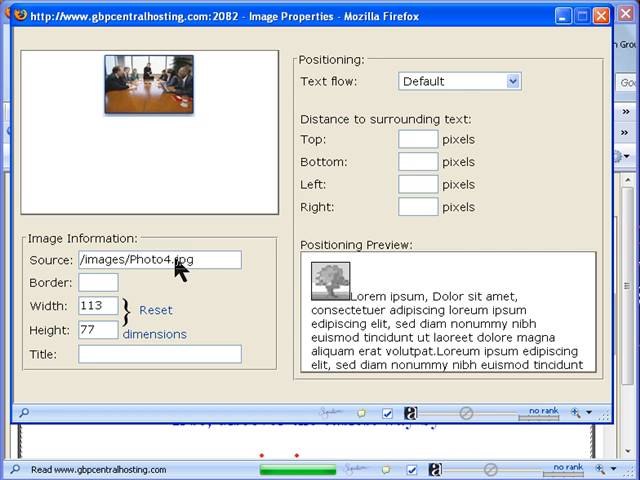
mouse_move(322, 408)
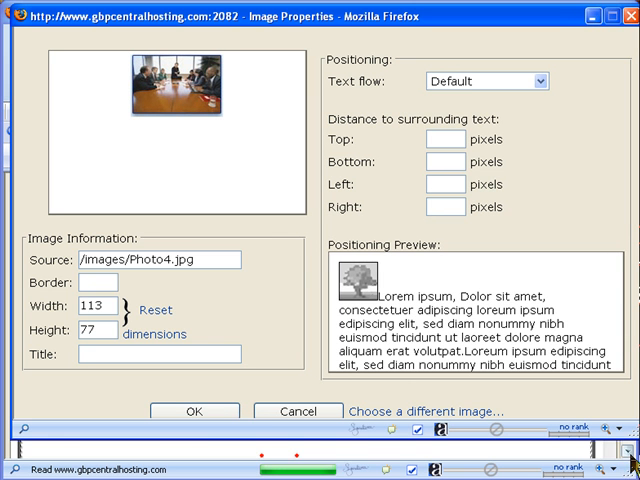
mouse_move(280, 428)
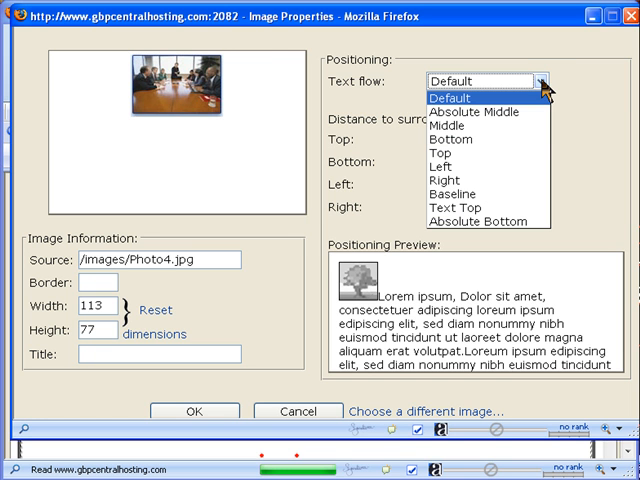
mouse_move(484, 150)
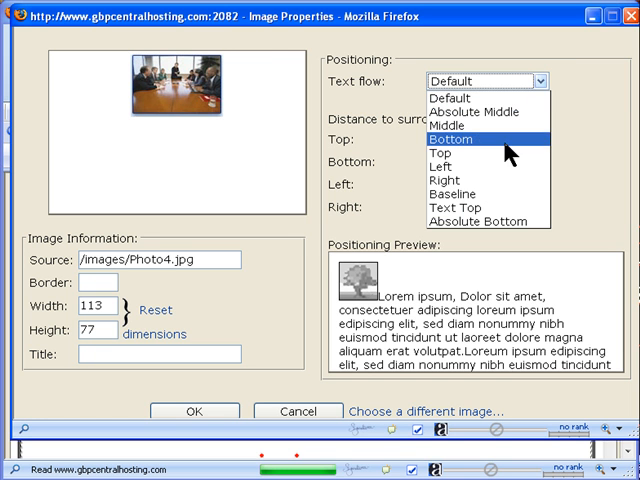
click(448, 180)
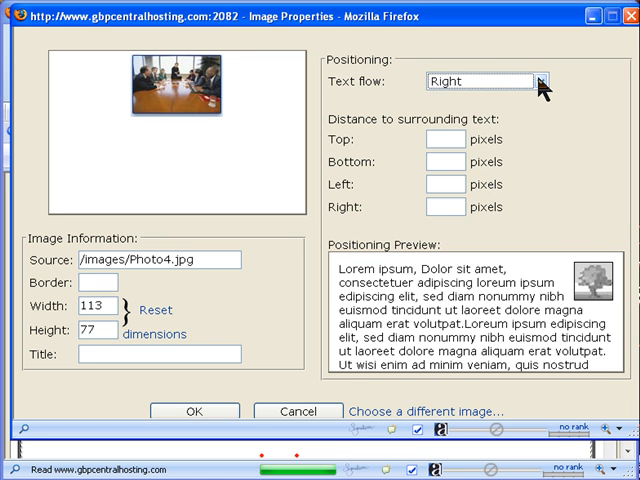
click(538, 80)
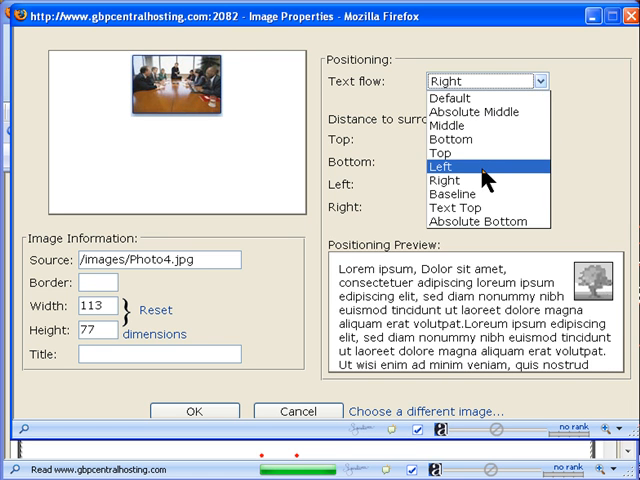
click(464, 164)
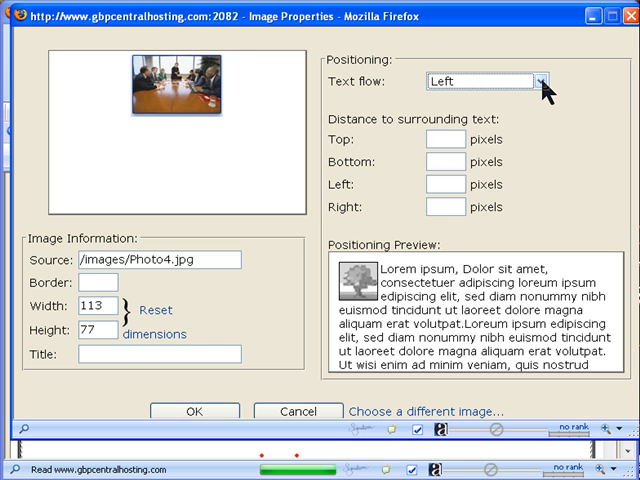
click(540, 80)
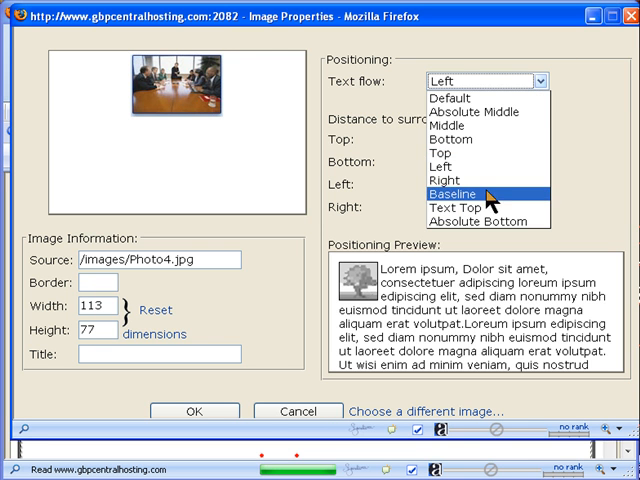
click(470, 192)
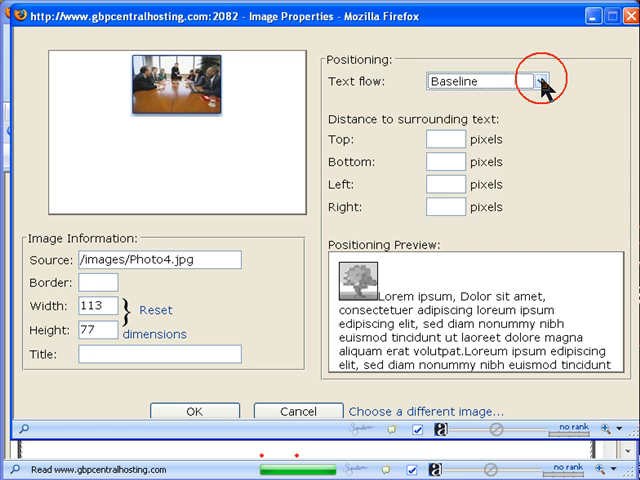
click(540, 80)
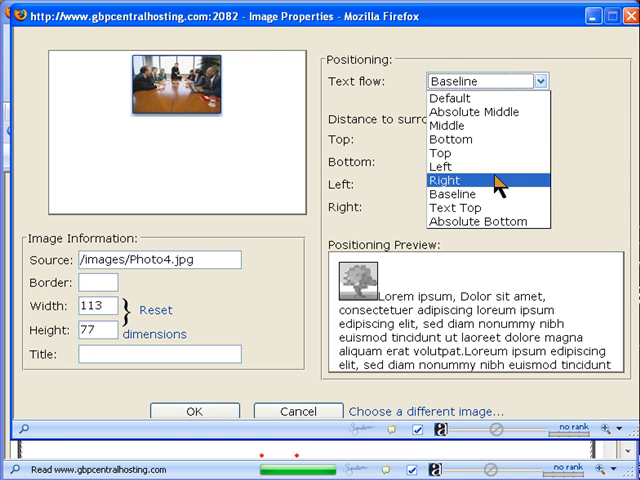
mouse_move(500, 192)
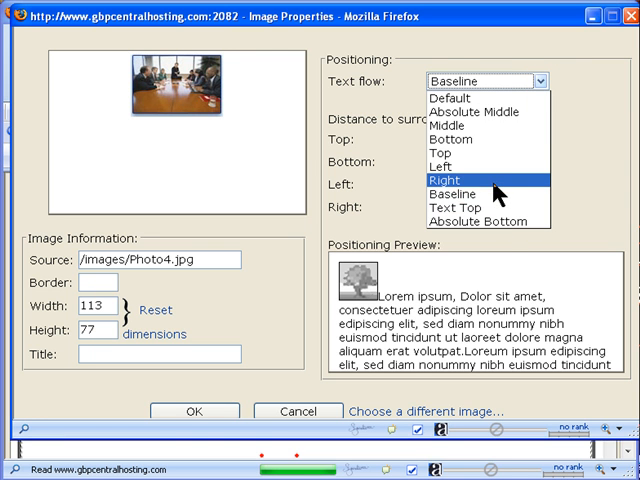
click(448, 180)
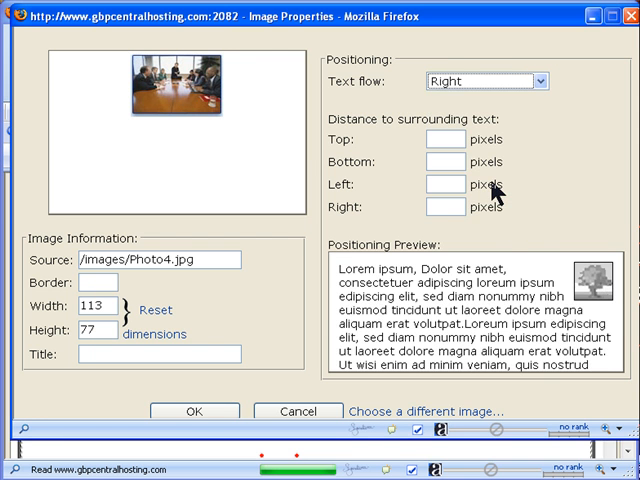
mouse_move(388, 162)
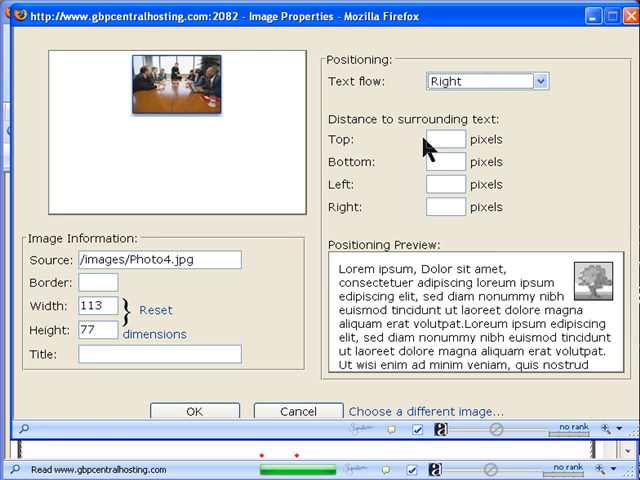
mouse_move(516, 292)
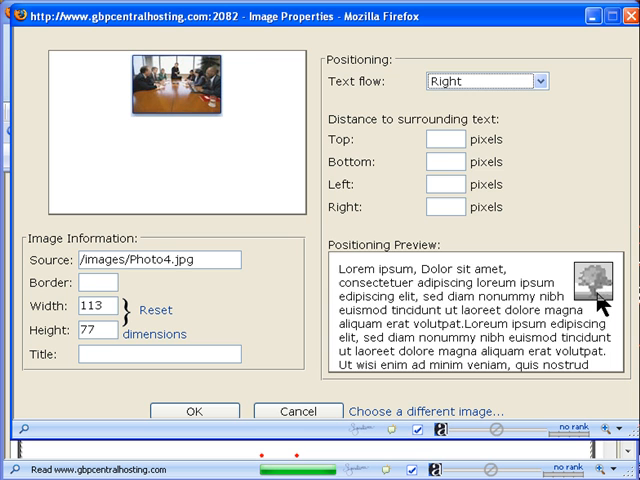
mouse_move(452, 168)
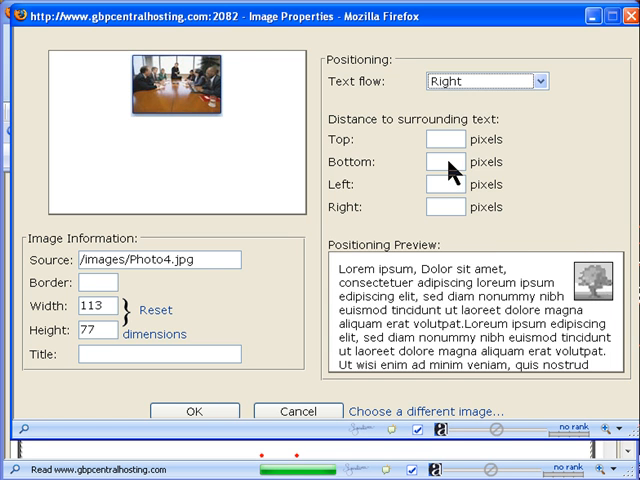
Set distance to surrounding text: Bottom 20, Left 20, Right 10 pixels.
click(444, 162)
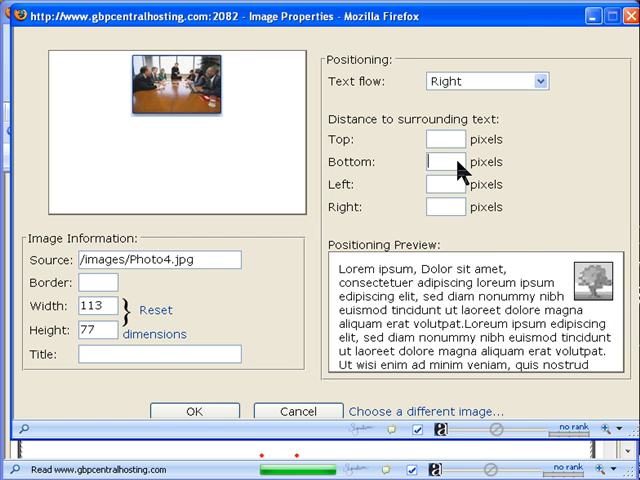
text(20)
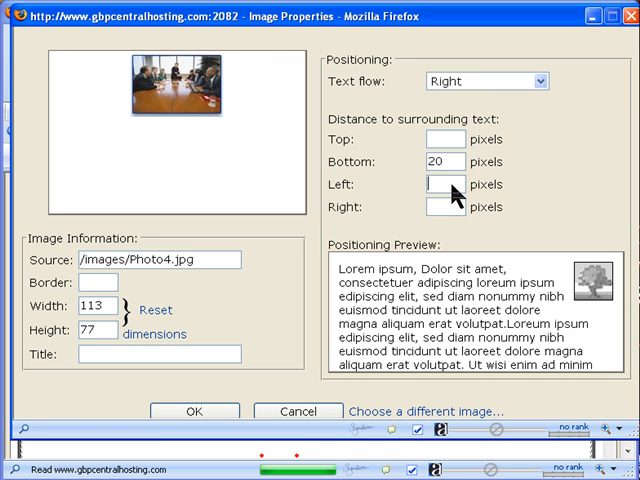
text(20)
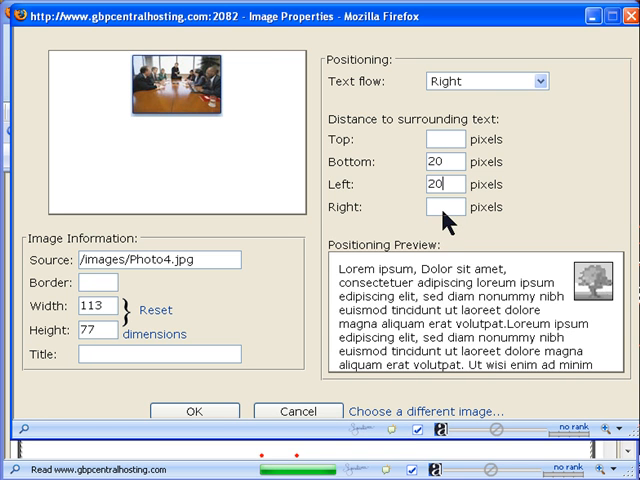
text(10)
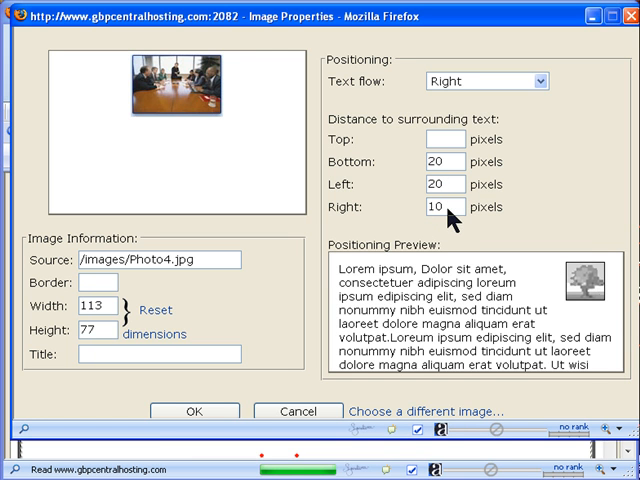
mouse_move(448, 216)
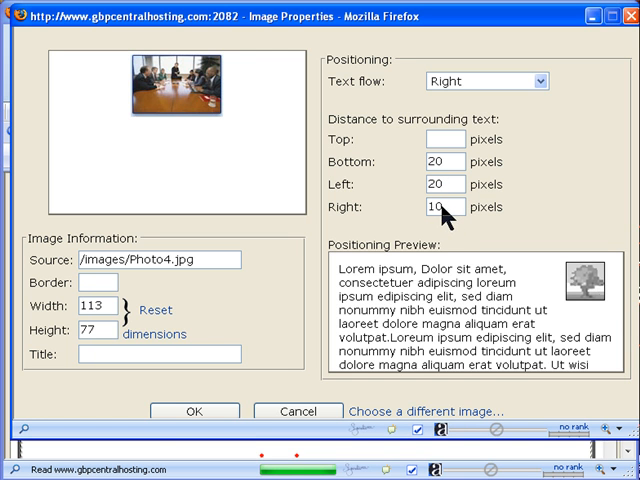
mouse_move(570, 272)
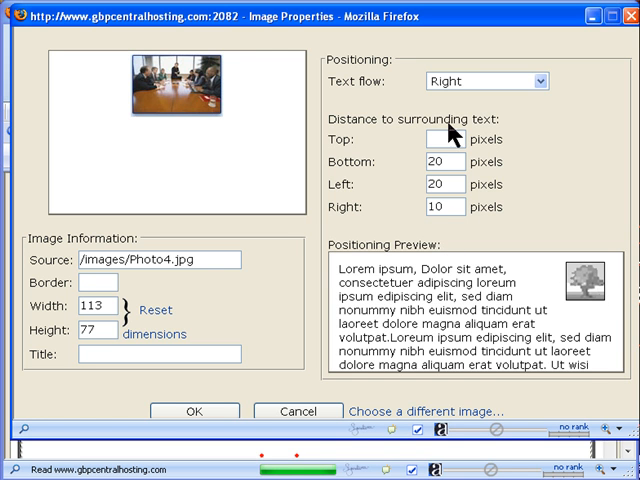
mouse_move(584, 290)
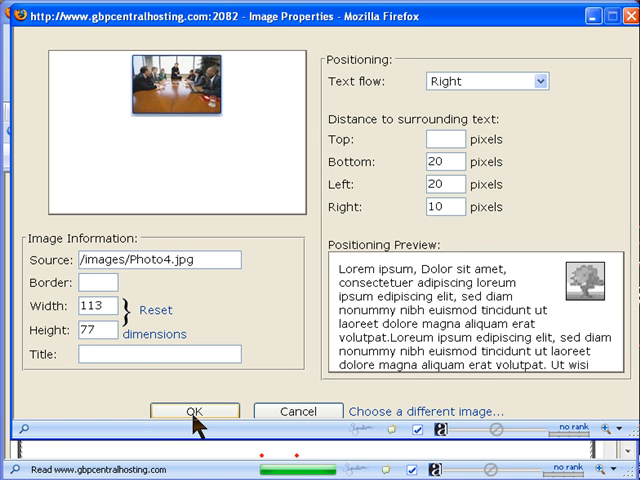
Apply the image settings with OK and review Photo4.jpg floated right beside the heading.
click(196, 412)
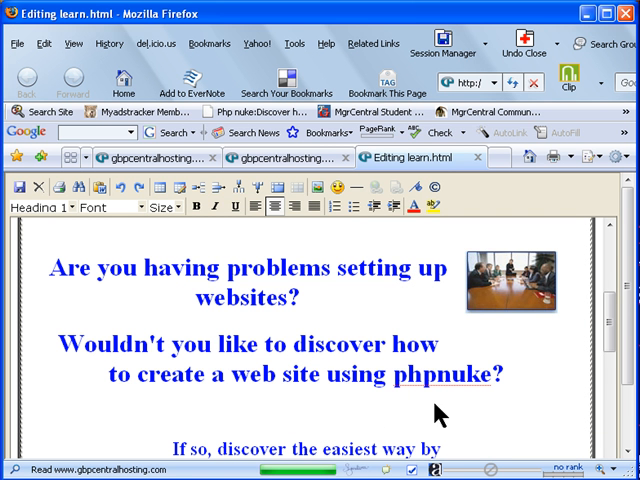
mouse_move(488, 292)
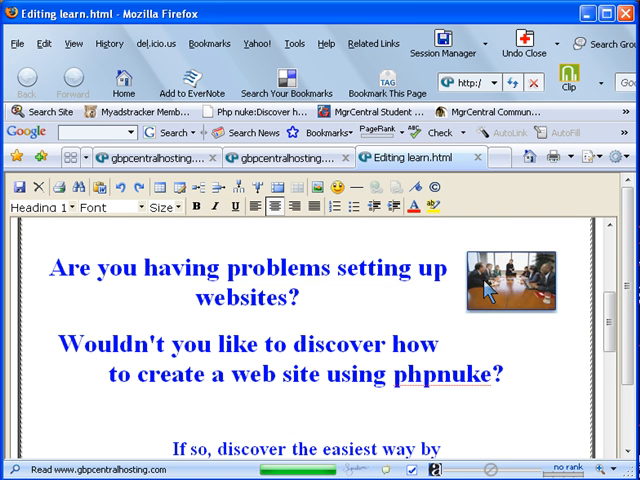
mouse_move(460, 276)
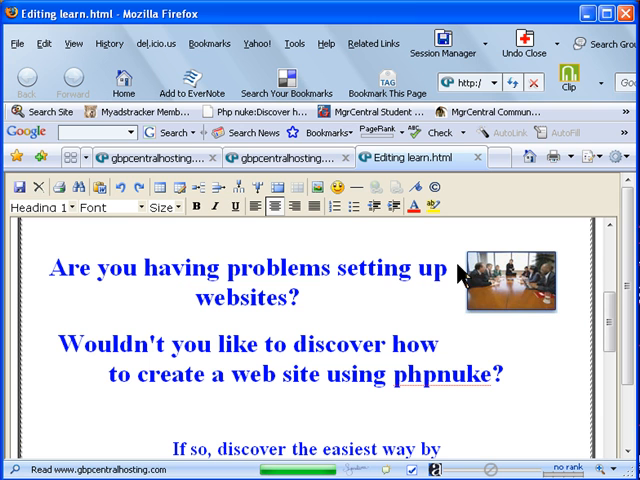
mouse_move(456, 280)
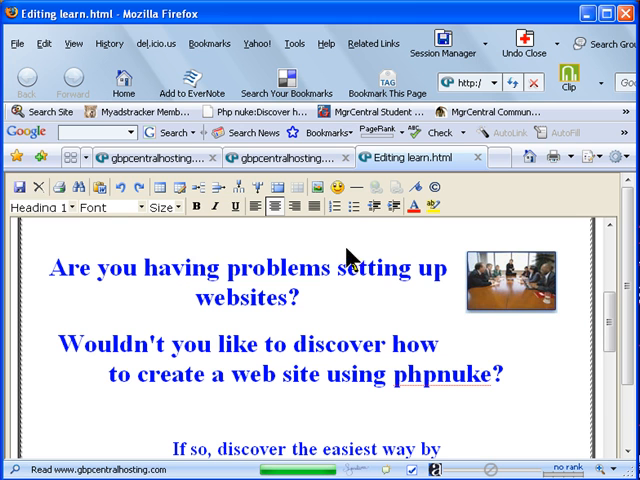
mouse_move(20, 190)
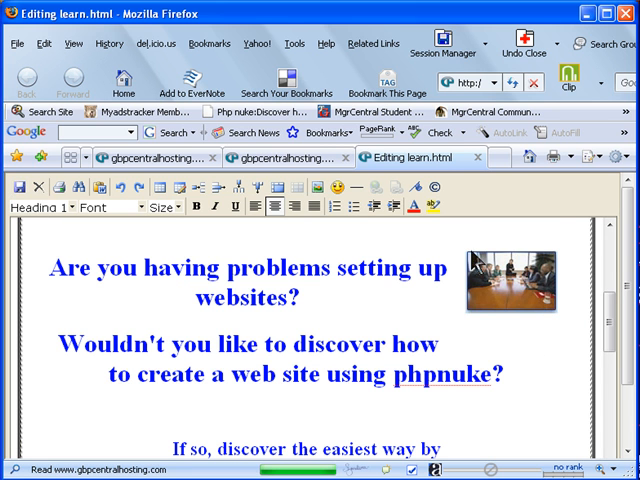
mouse_move(556, 308)
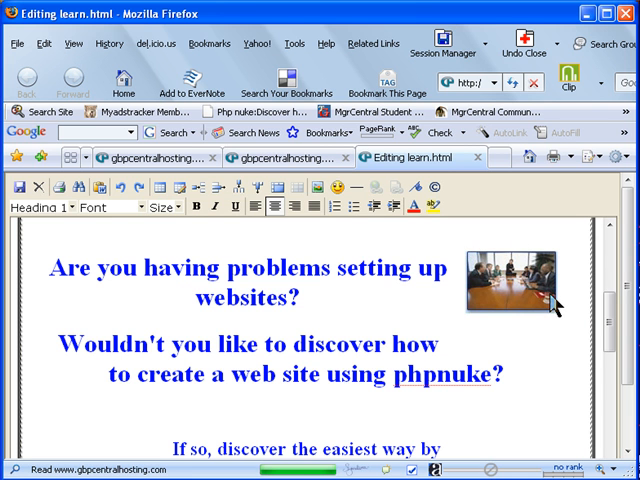
mouse_move(272, 288)
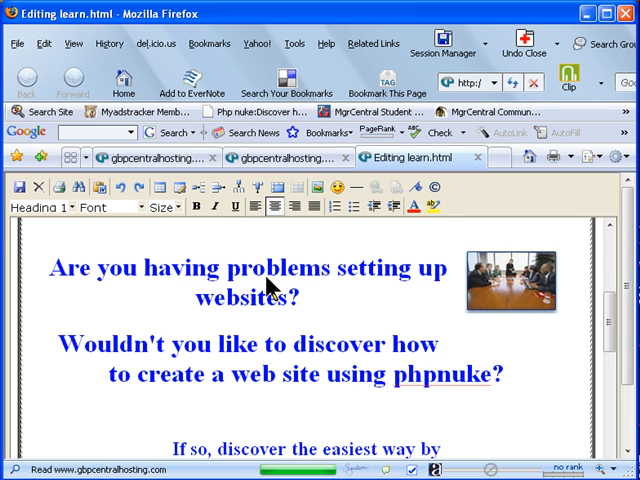
scroll(down, 3)
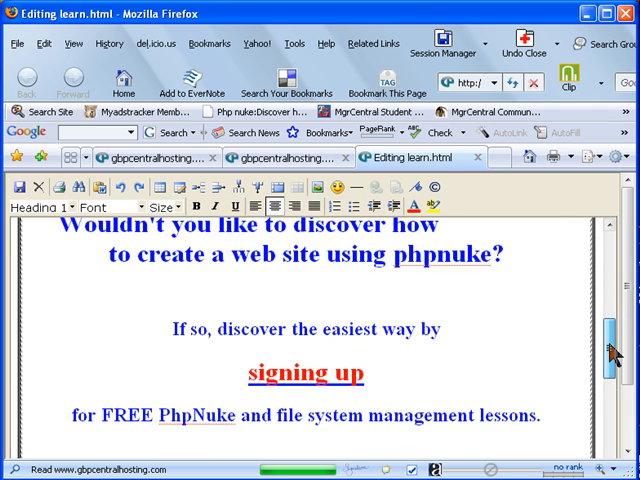
scroll(down, 3)
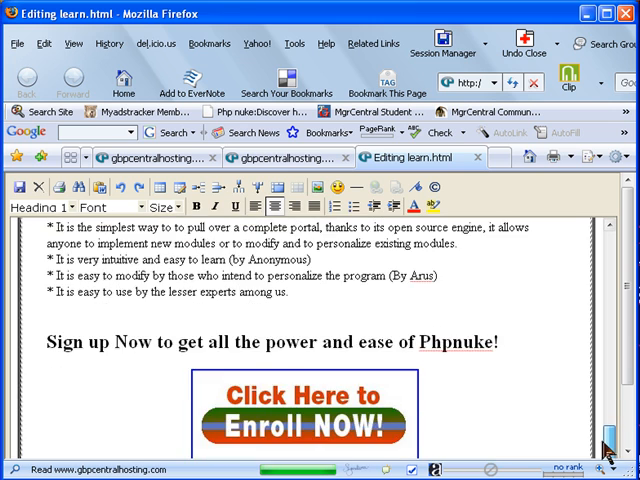